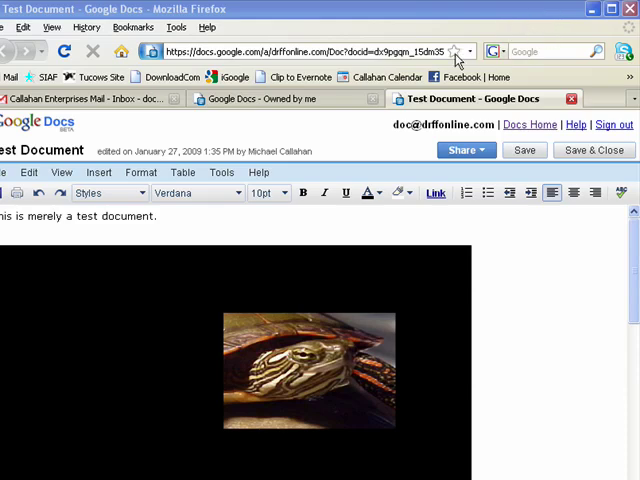
{"action": "mouse_move", "coordinate": [335, 140]}
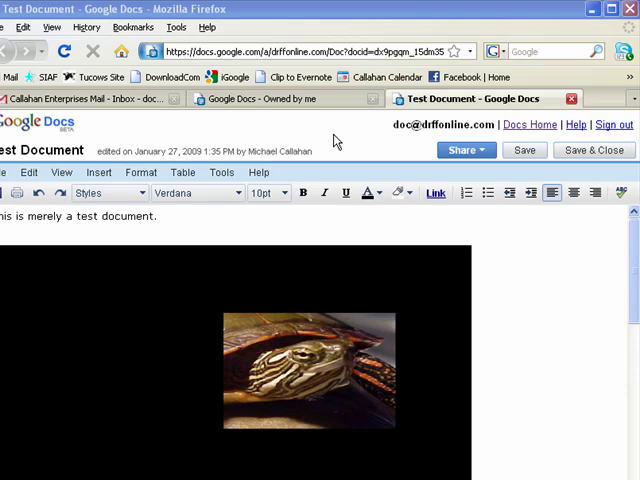
{"action": "mouse_move", "coordinate": [332, 142]}
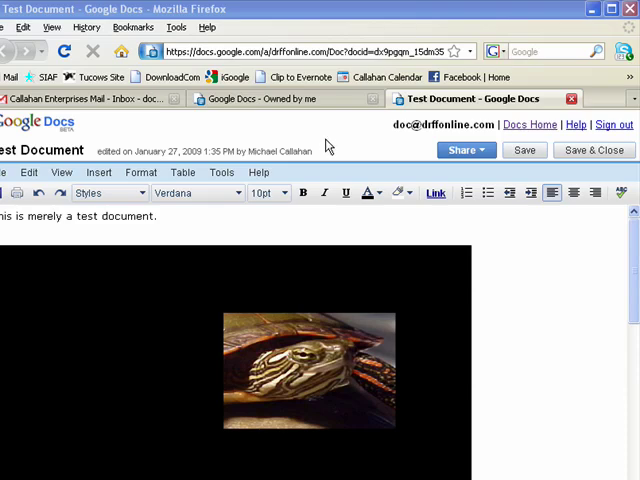
{"action": "mouse_move", "coordinate": [413, 152]}
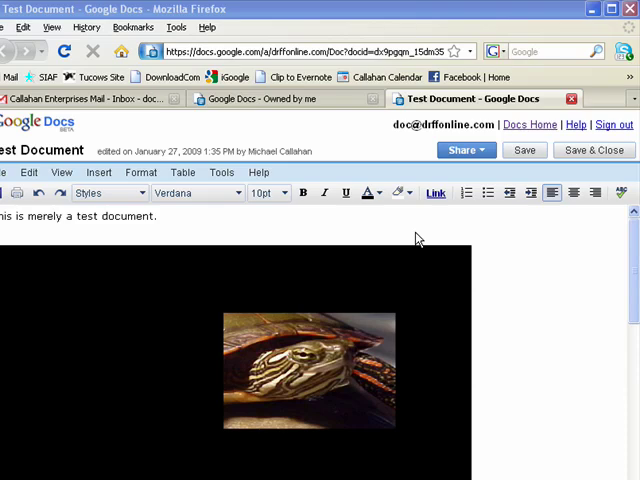
- Go to the Share page for Test Document from the editing view
{"action": "left_click", "coordinate": [467, 150]}
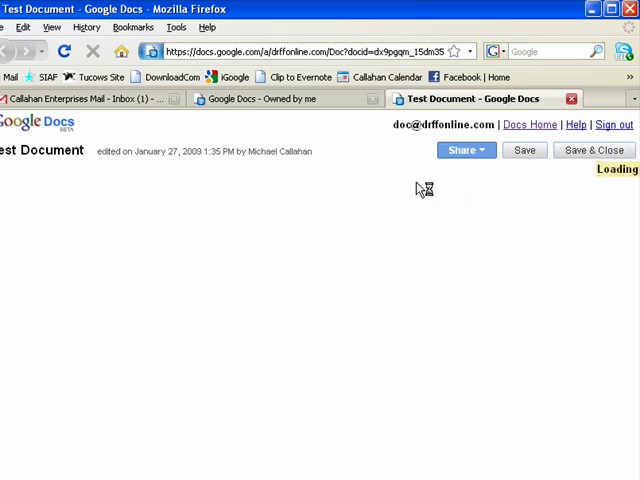
{"action": "left_click", "coordinate": [461, 150]}
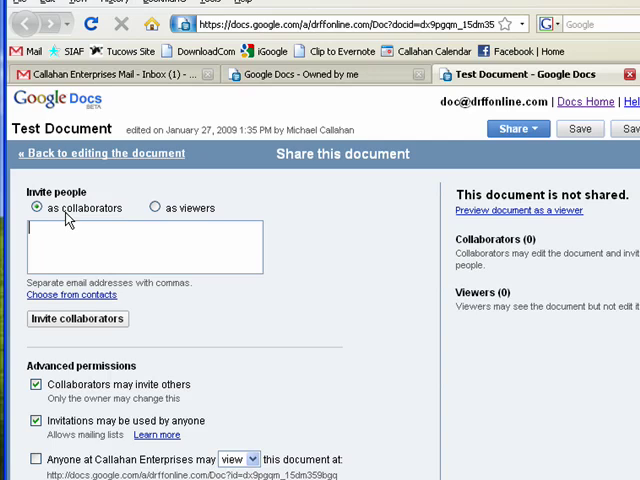
{"action": "left_click", "coordinate": [45, 227]}
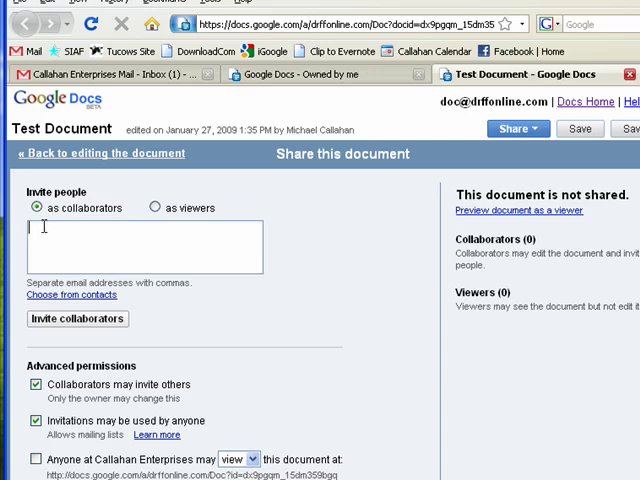
{"action": "type", "text": "test@test.com"}
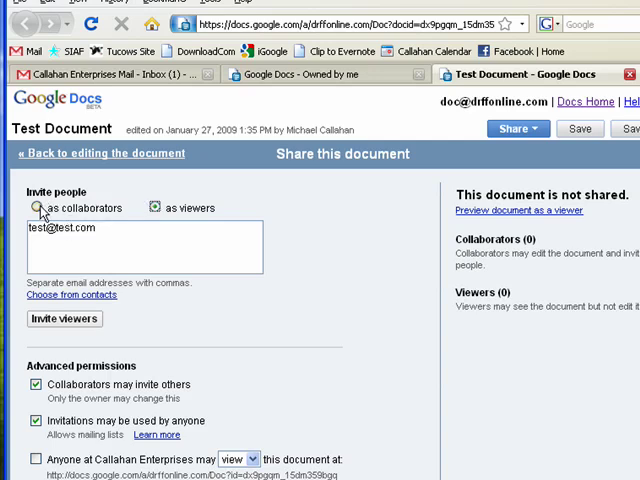
{"action": "left_click", "coordinate": [27, 207]}
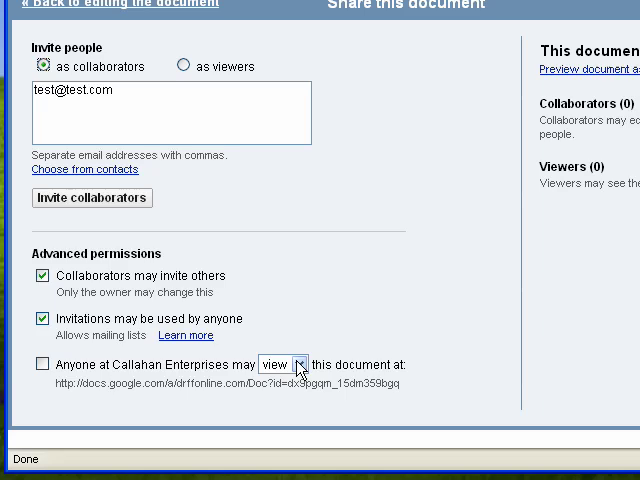
{"action": "left_click", "coordinate": [296, 363]}
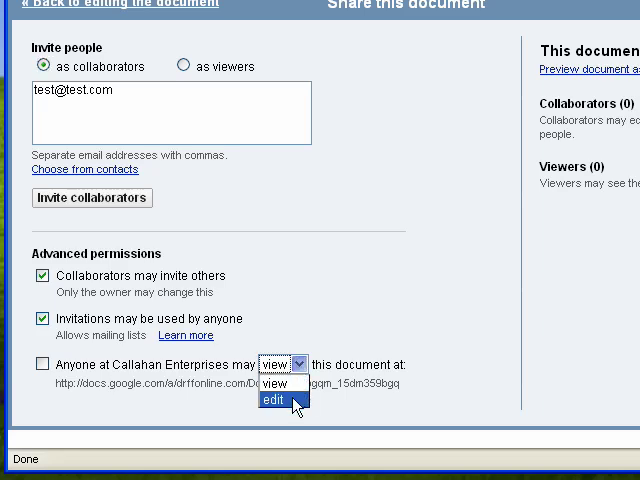
{"action": "left_click", "coordinate": [278, 401]}
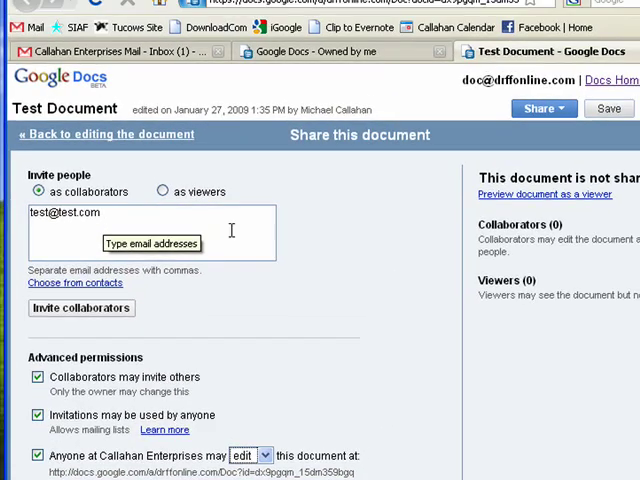
{"action": "left_click", "coordinate": [110, 212]}
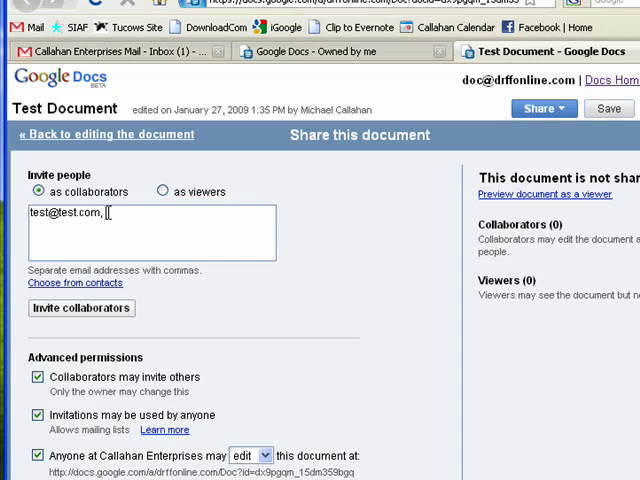
{"action": "type", "text": "test.test"}
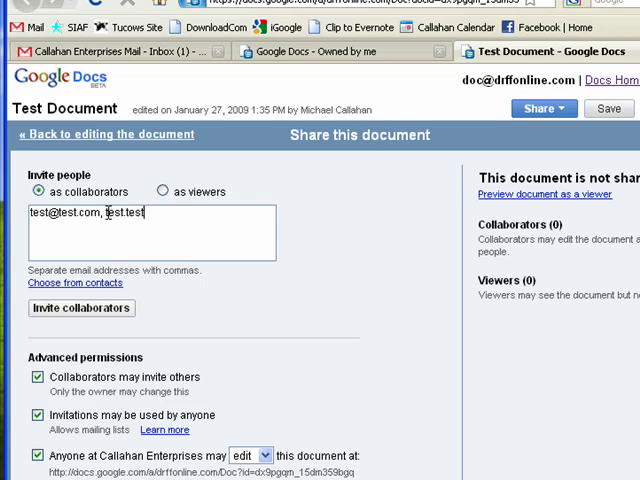